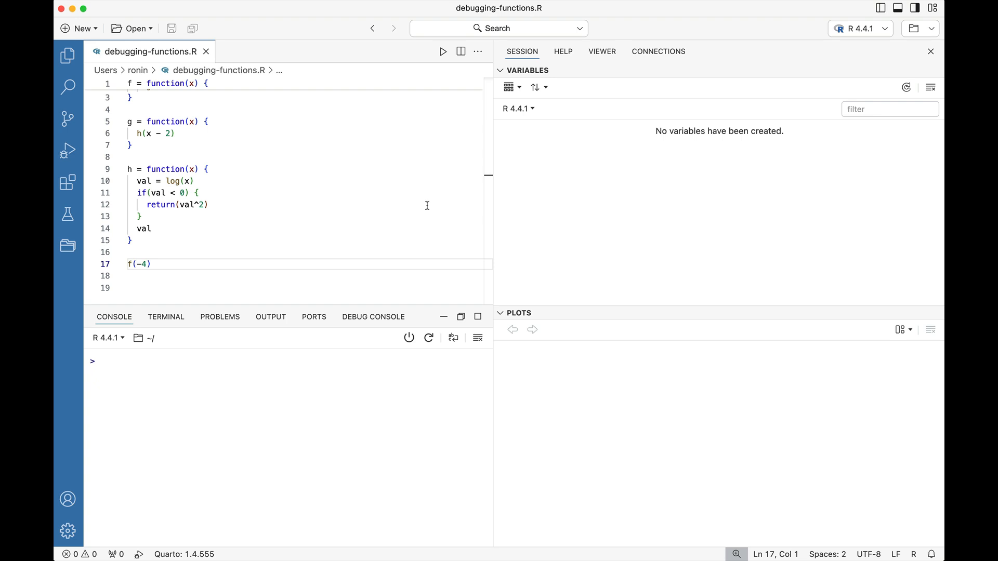
Step: Expand the collapsed body of function f so its g(x + 2) call is visible
click(207, 205)
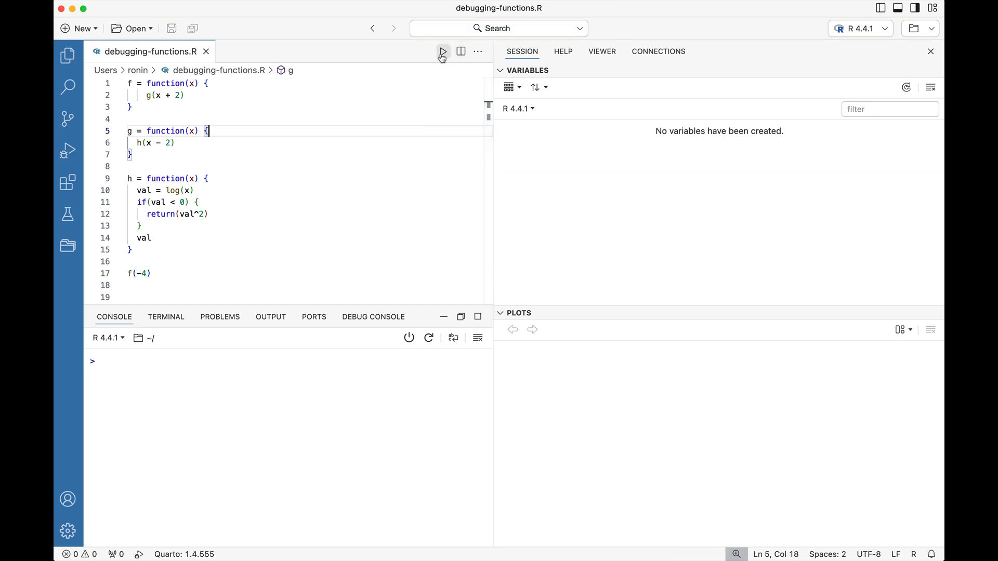
Step: Source the whole script and expand the error's traceback showing f(-4) → g → h
click(442, 51)
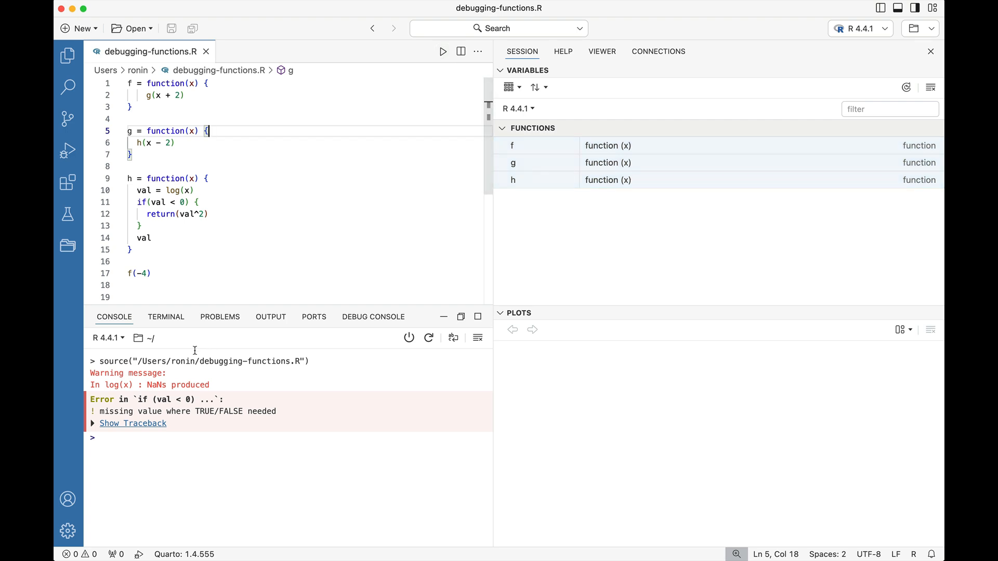
mouse_move(196, 426)
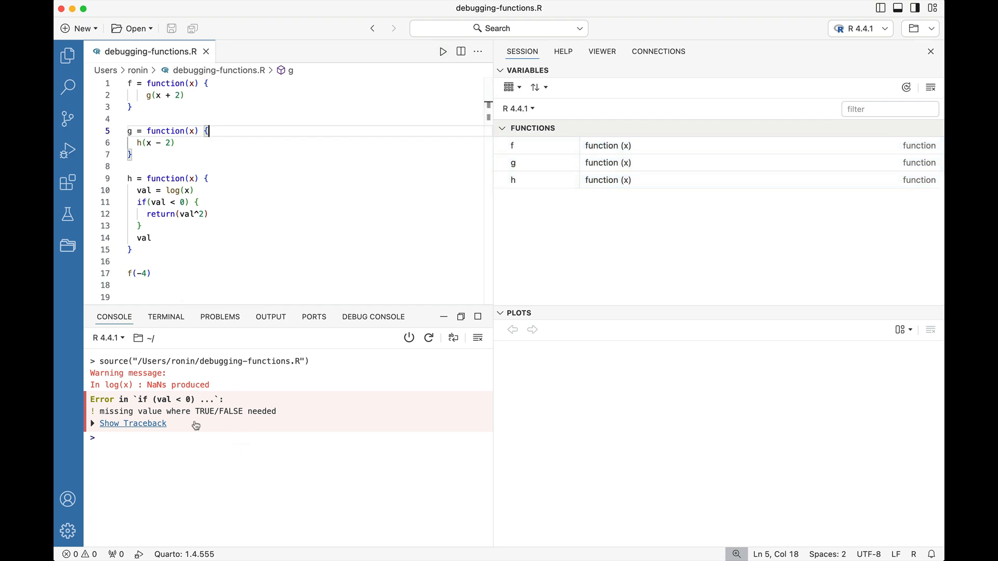
drag(94, 374, 210, 385)
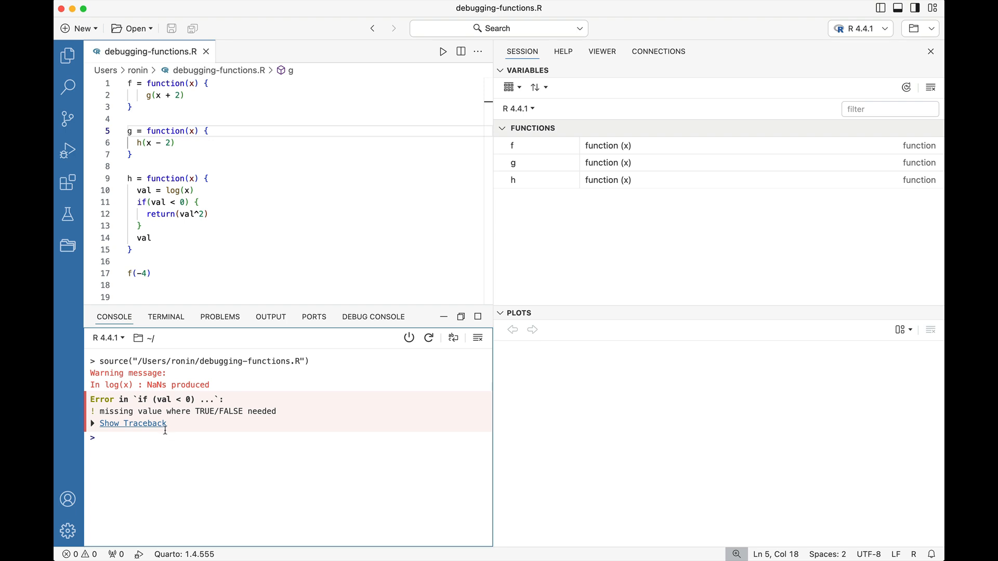
mouse_move(132, 428)
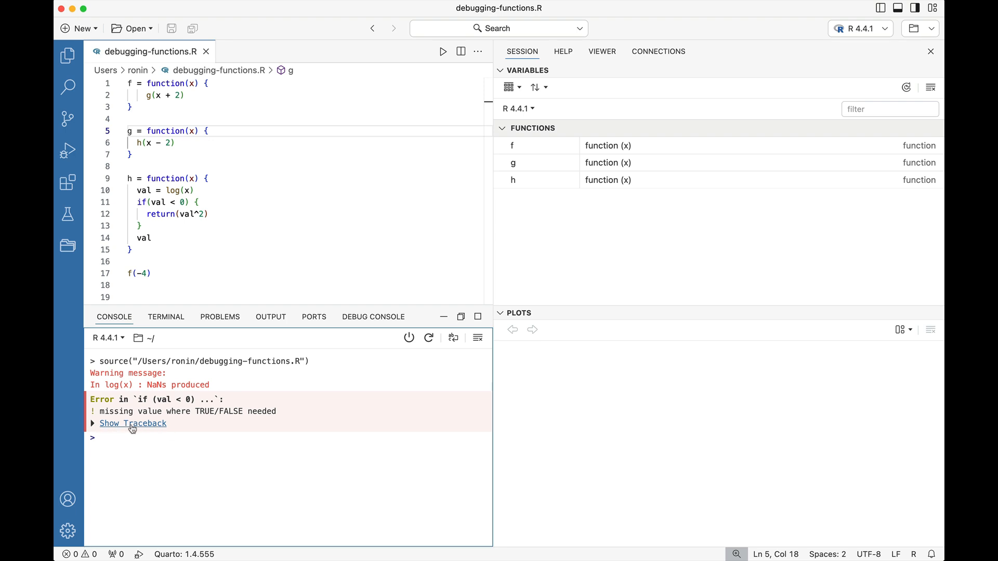
click(133, 424)
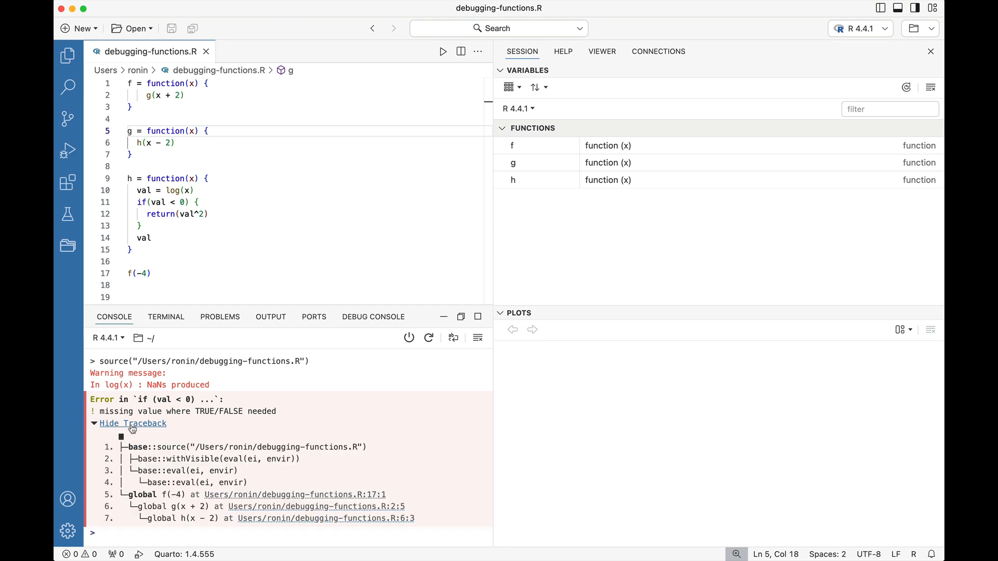
mouse_move(319, 533)
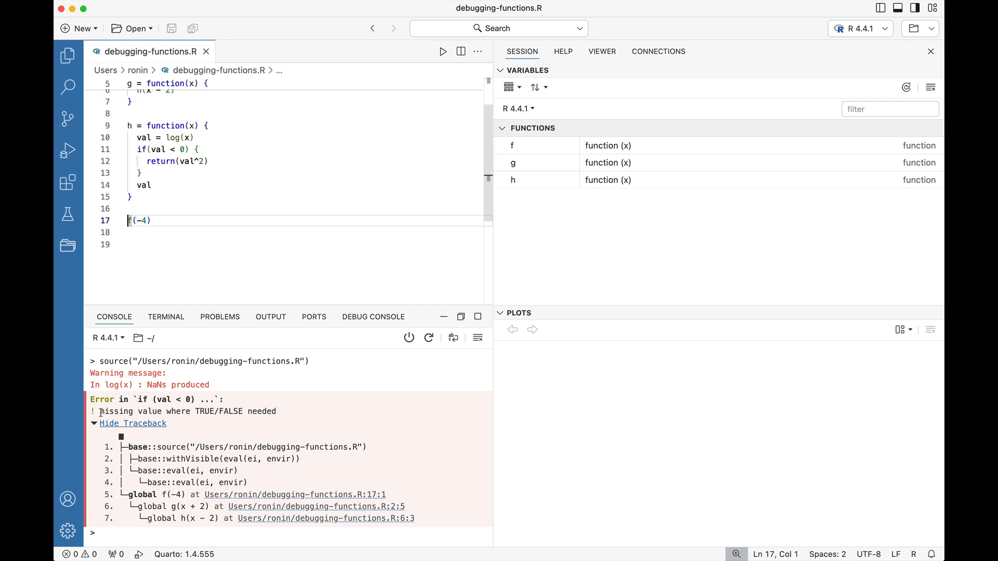
Step: Insert debugonce(f) above f(-4) and re-source the script so it pauses inside f
click(133, 424)
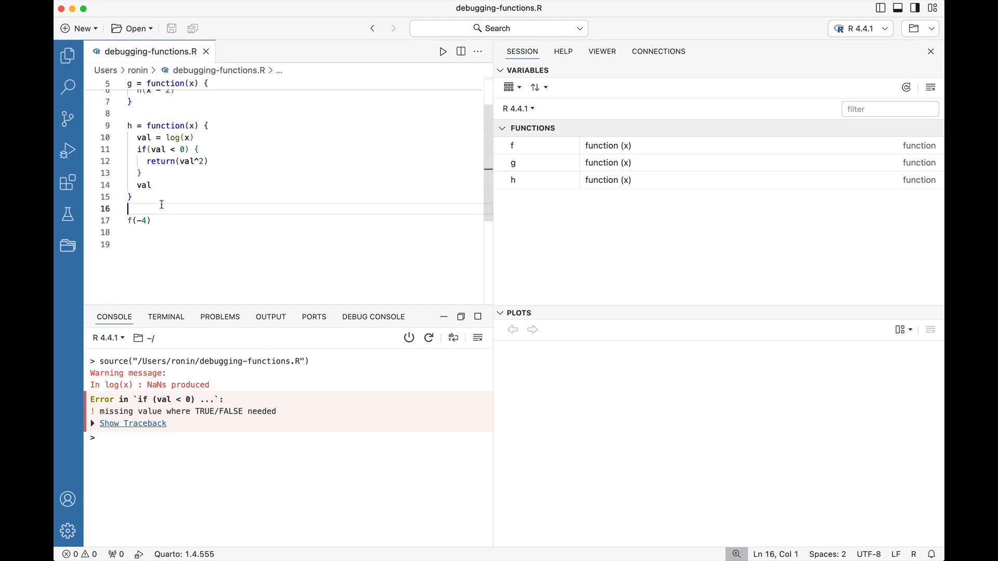
text(debugonce(f)
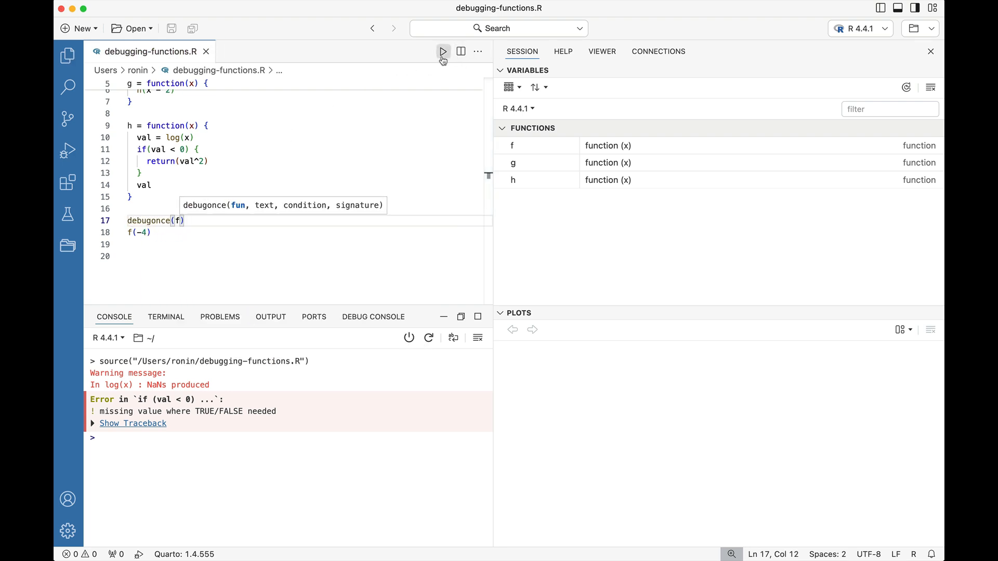
click(442, 52)
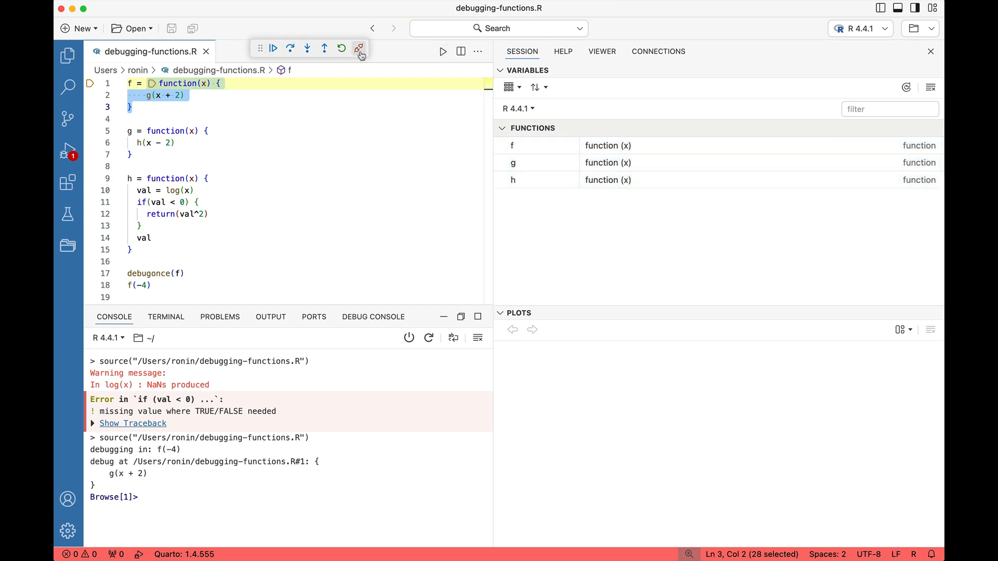
Step: Show the Run and Debug view and select the f(-4) frame, revealing local x as -4
click(67, 151)
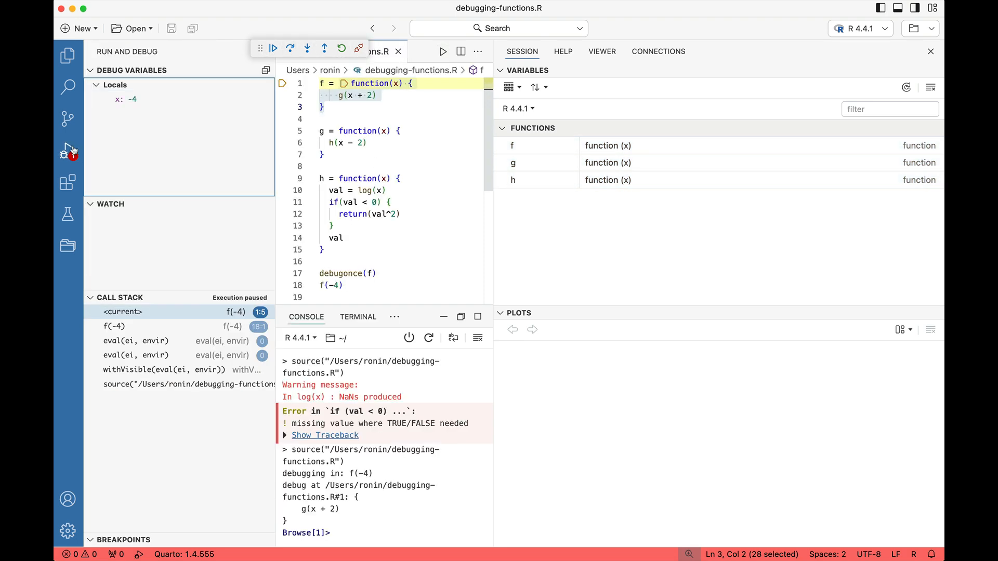
mouse_move(68, 156)
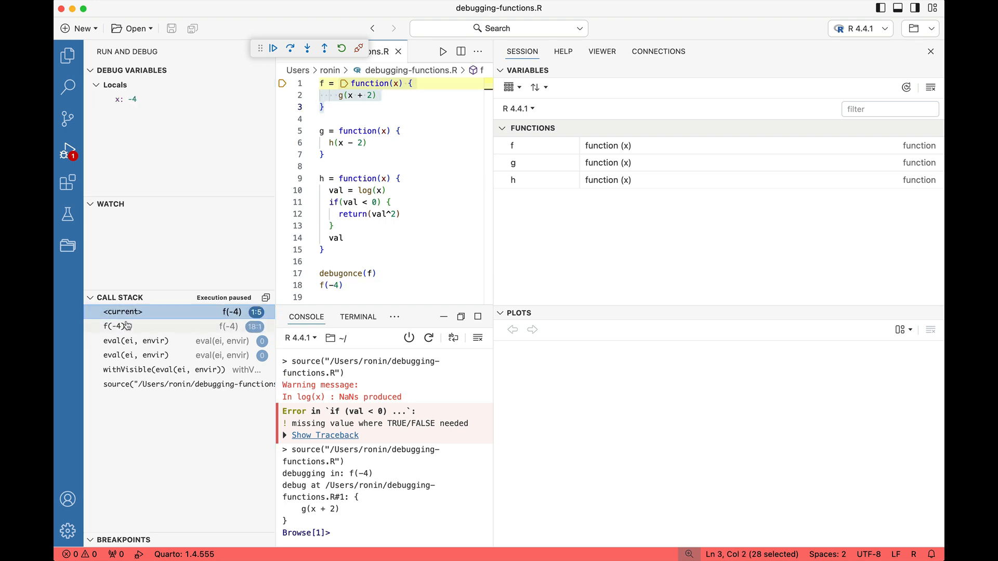
click(113, 325)
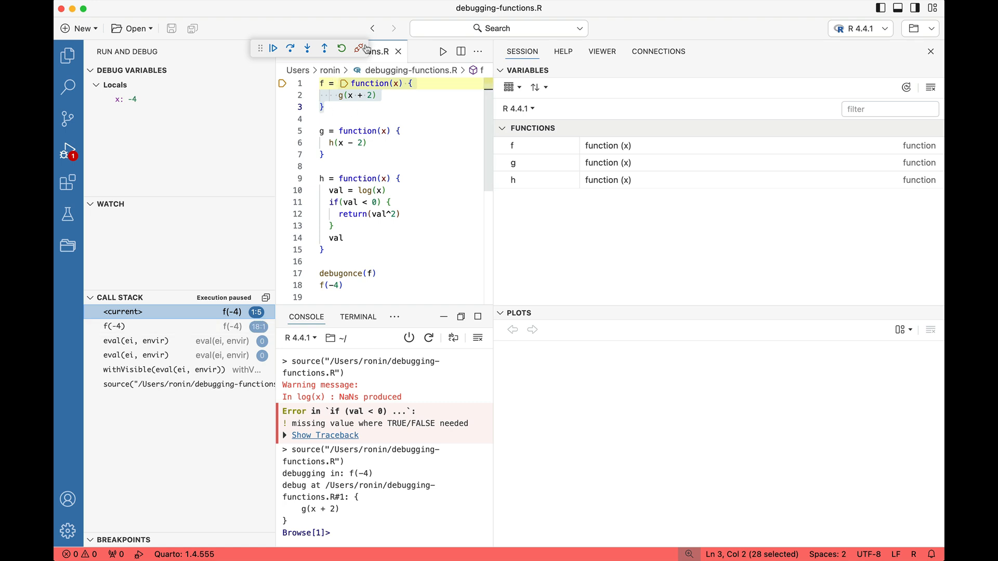
mouse_move(360, 49)
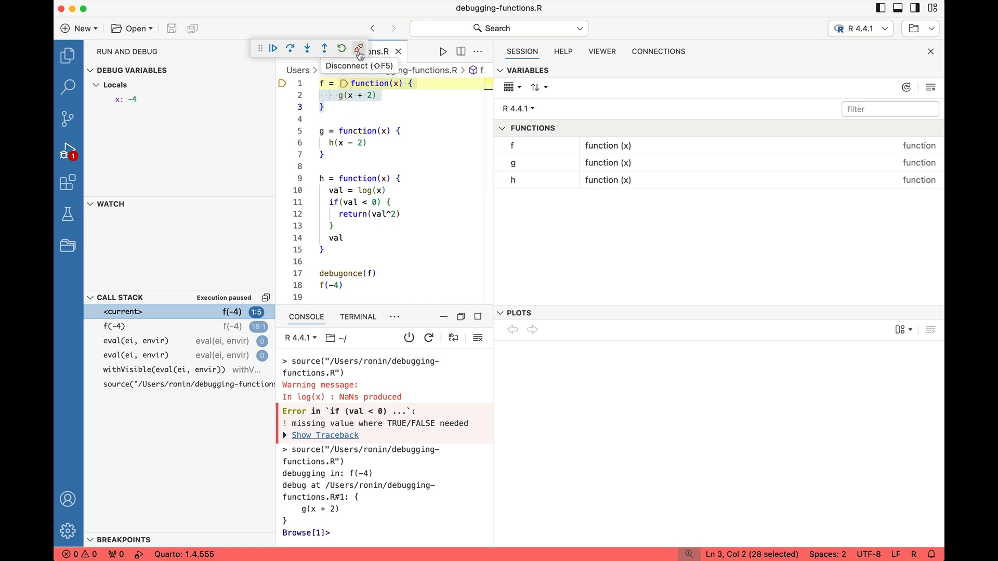
mouse_move(357, 50)
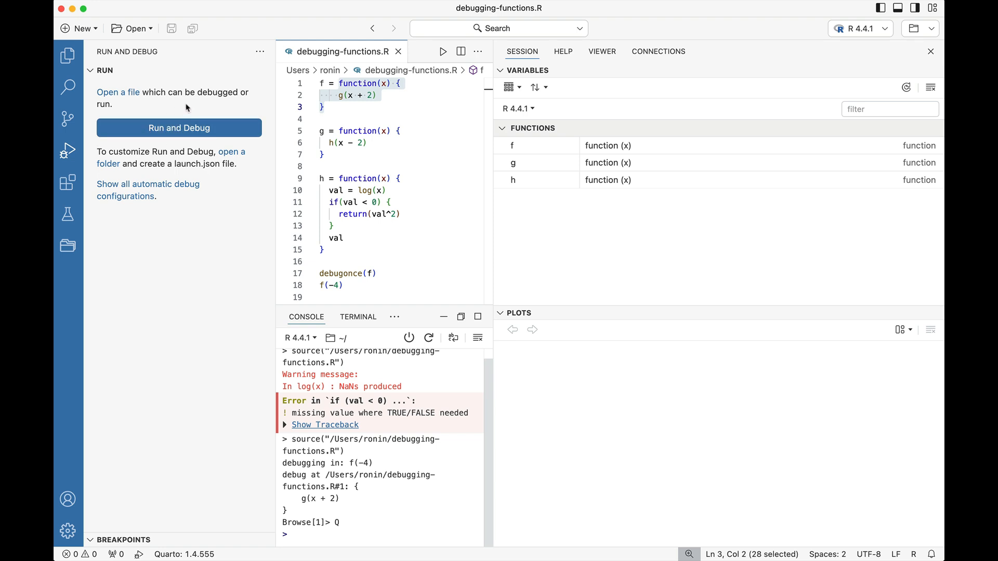
mouse_move(152, 135)
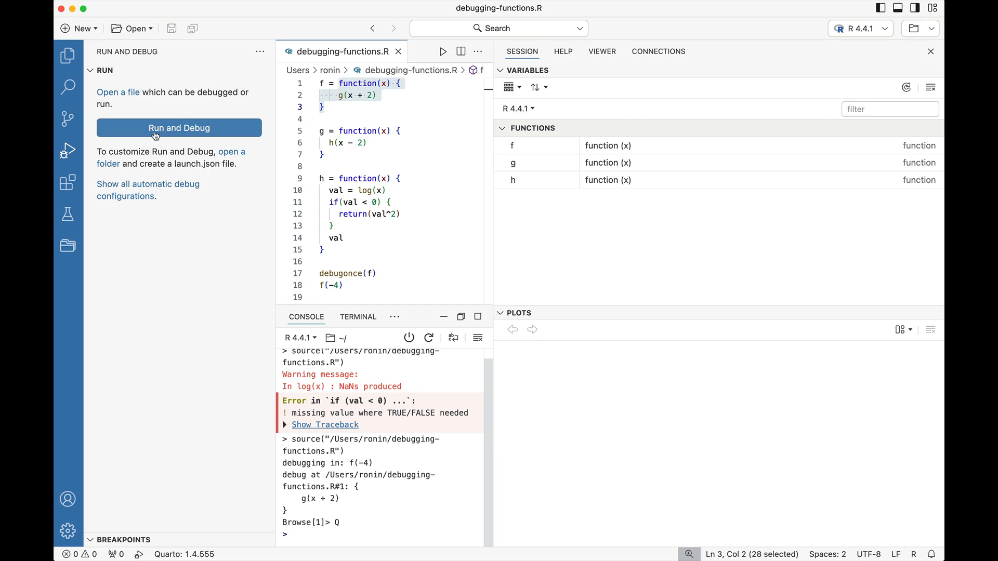
Step: Cancel the prompt to find an R debugging extension and return to the script
click(178, 128)
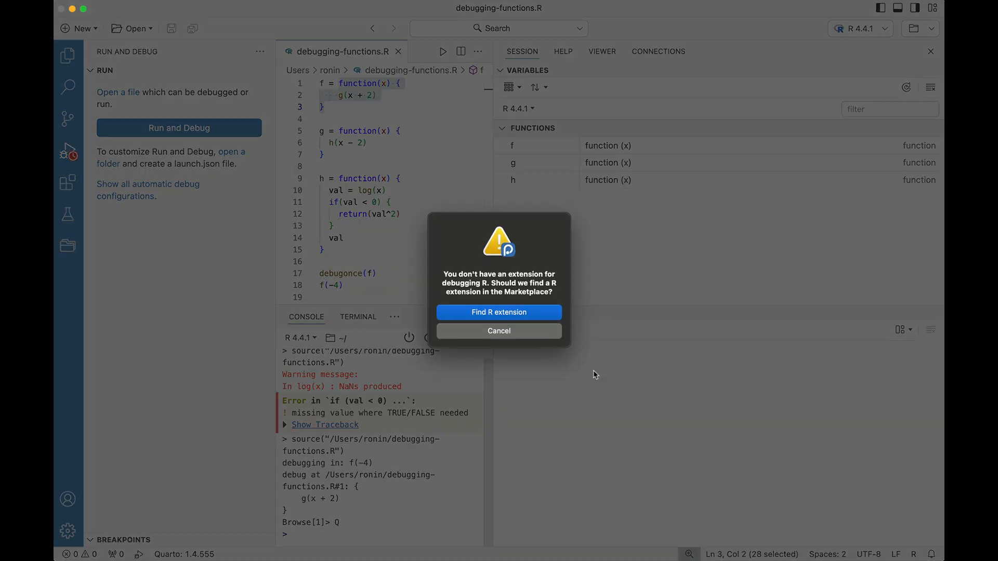
mouse_move(541, 338)
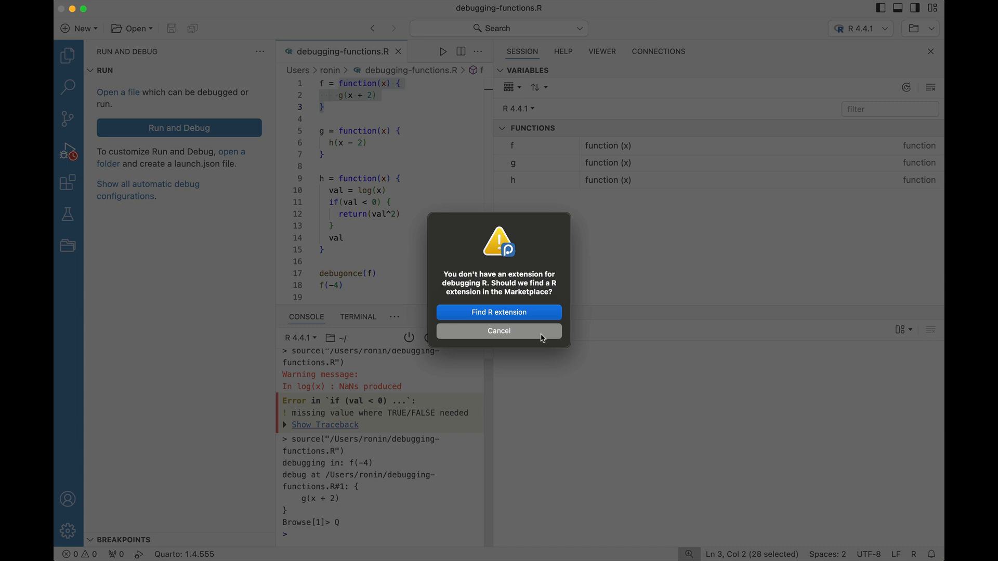
click(499, 331)
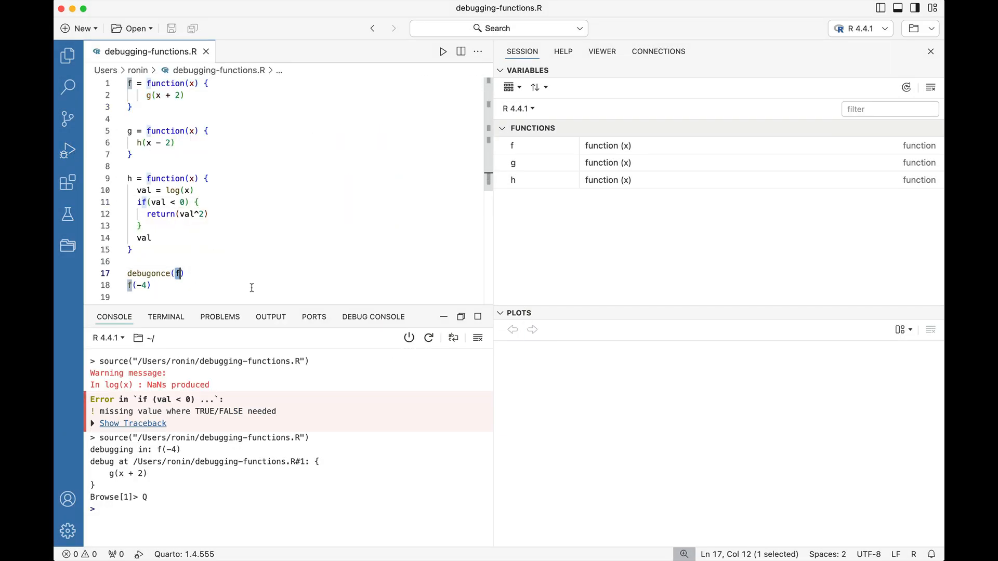
Step: Change debugonce(f) to debugonce(h) and re-source so execution pauses inside h
text(h)
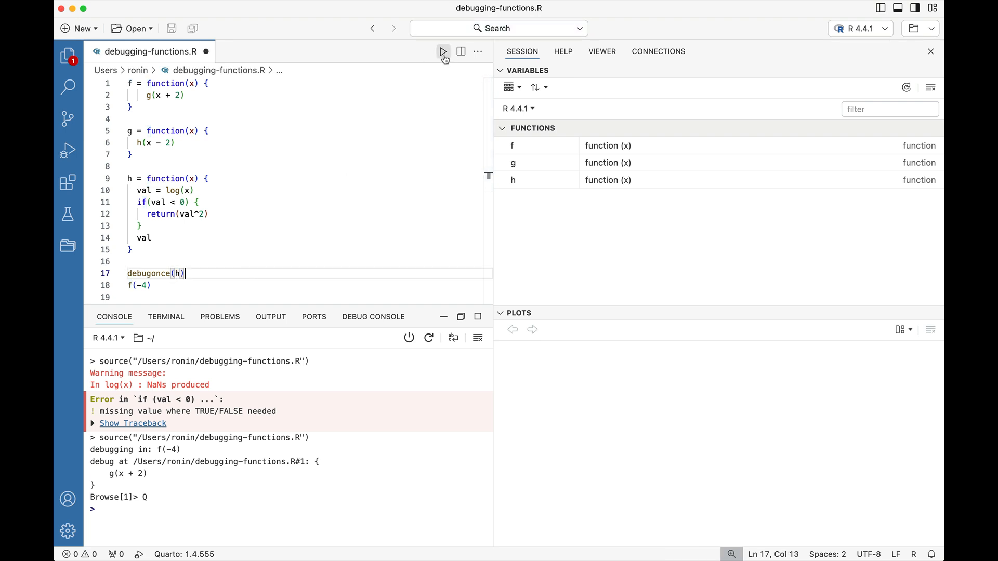
click(443, 51)
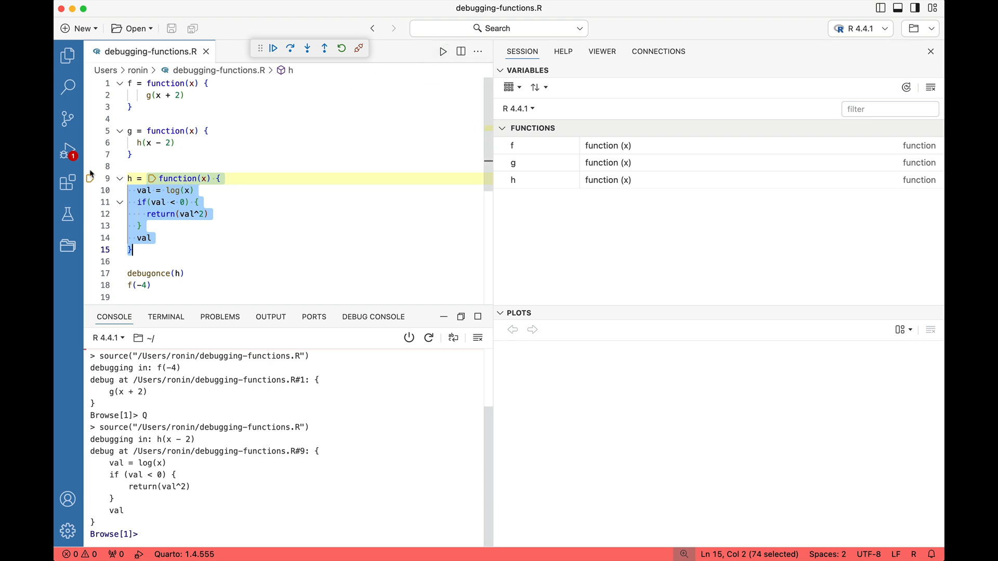
click(68, 151)
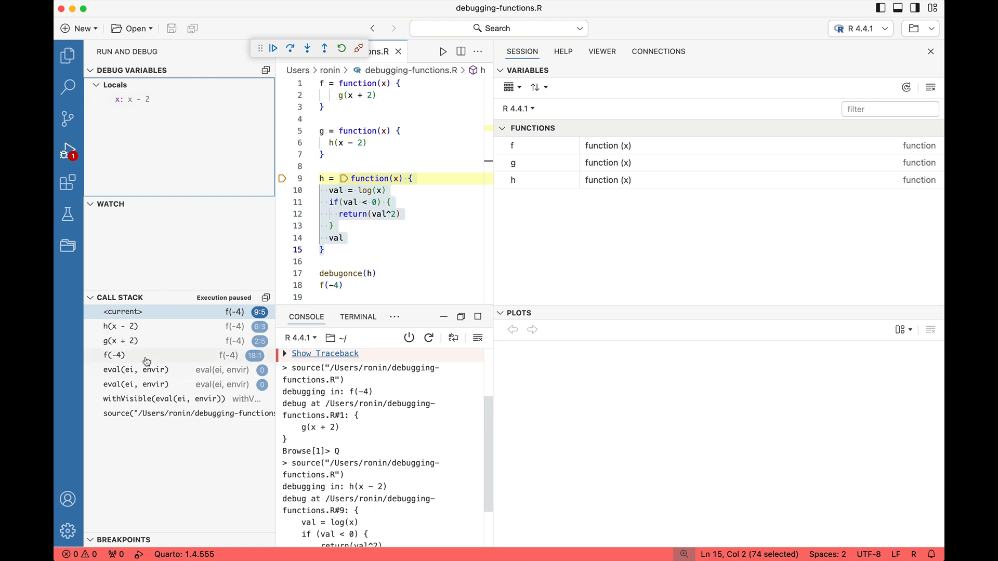
mouse_move(117, 358)
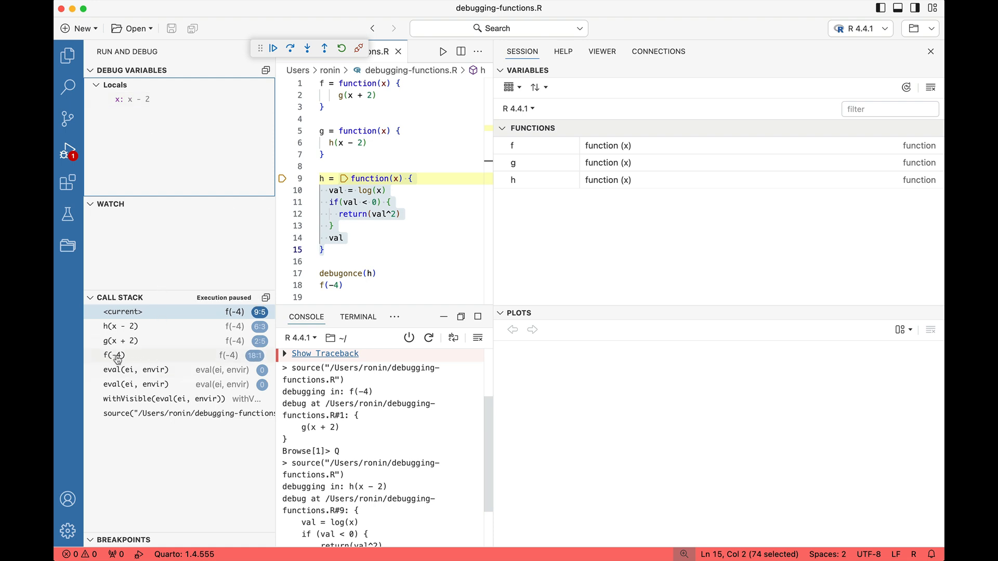
mouse_move(129, 362)
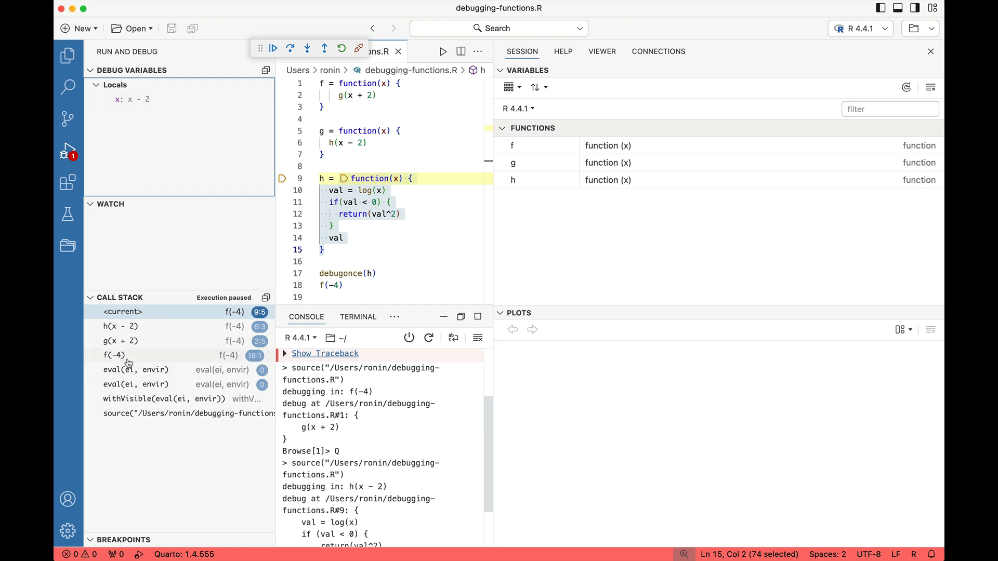
Step: Review the call stack frames f(-4) and g(x + 2), then return to the current h frame
click(121, 325)
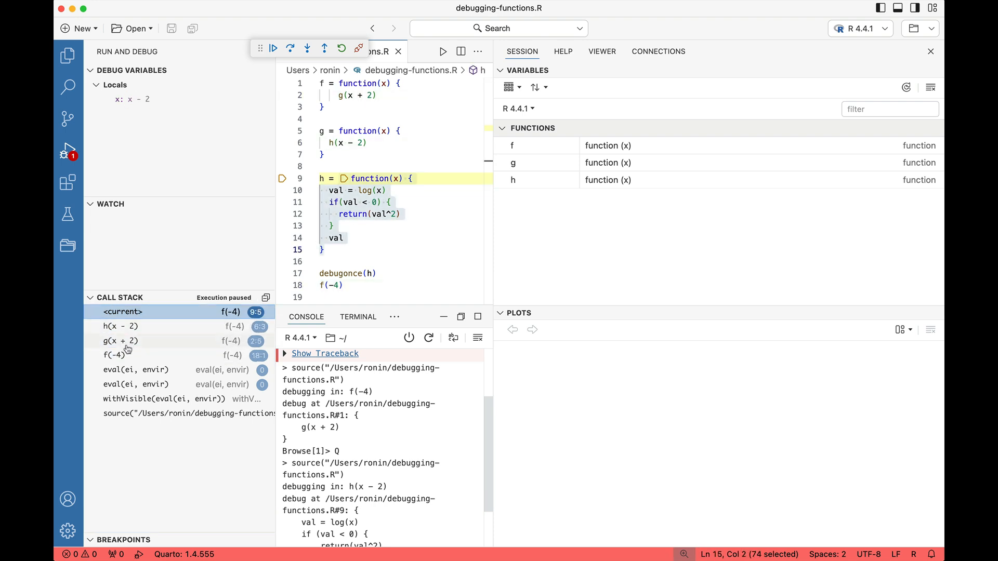
click(119, 341)
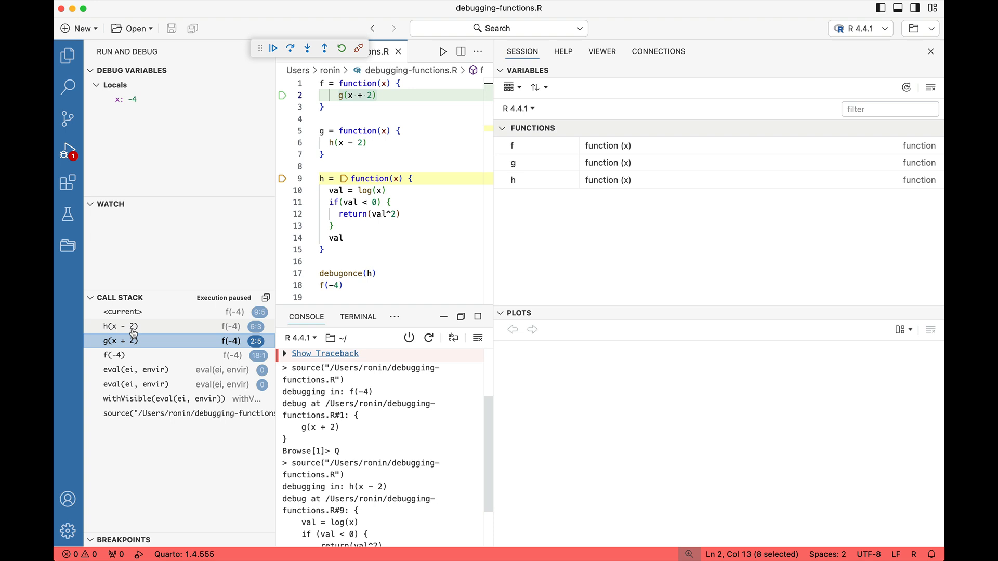
click(123, 312)
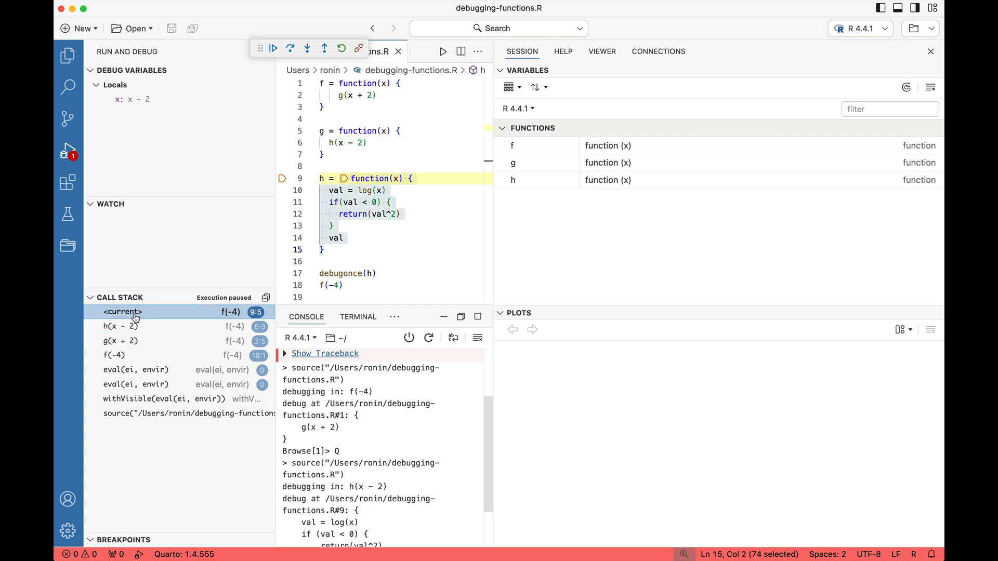
mouse_move(144, 306)
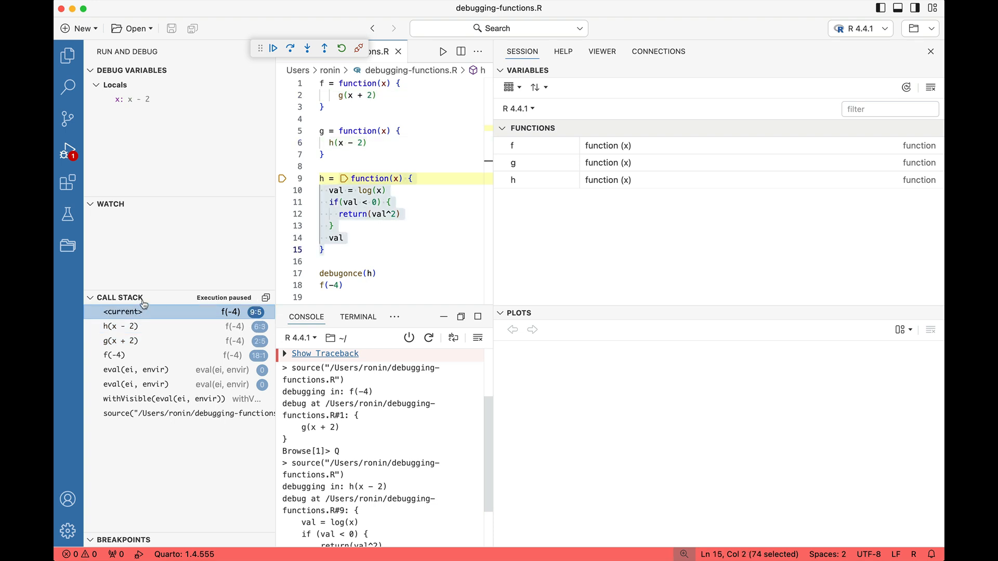
mouse_move(289, 48)
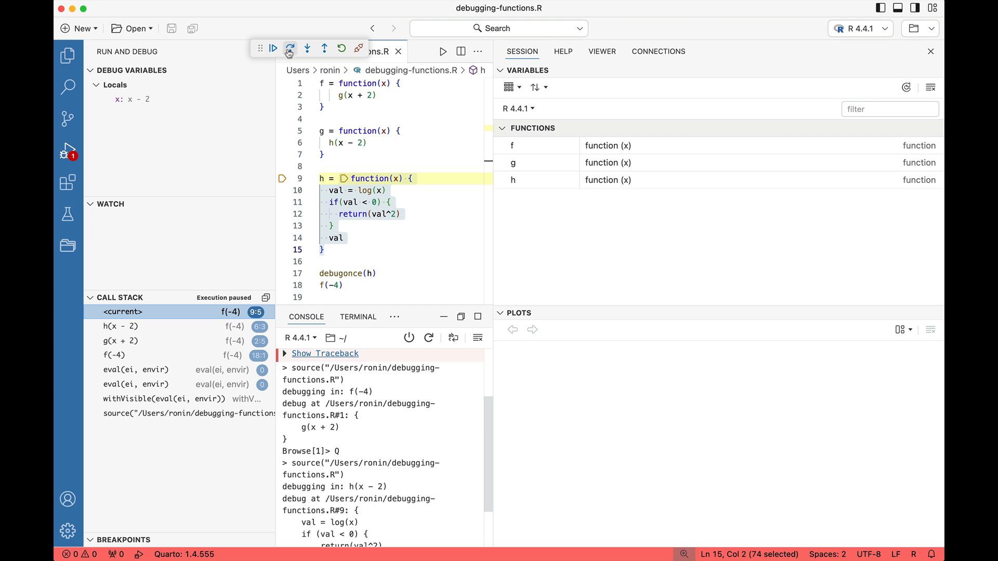
mouse_move(292, 48)
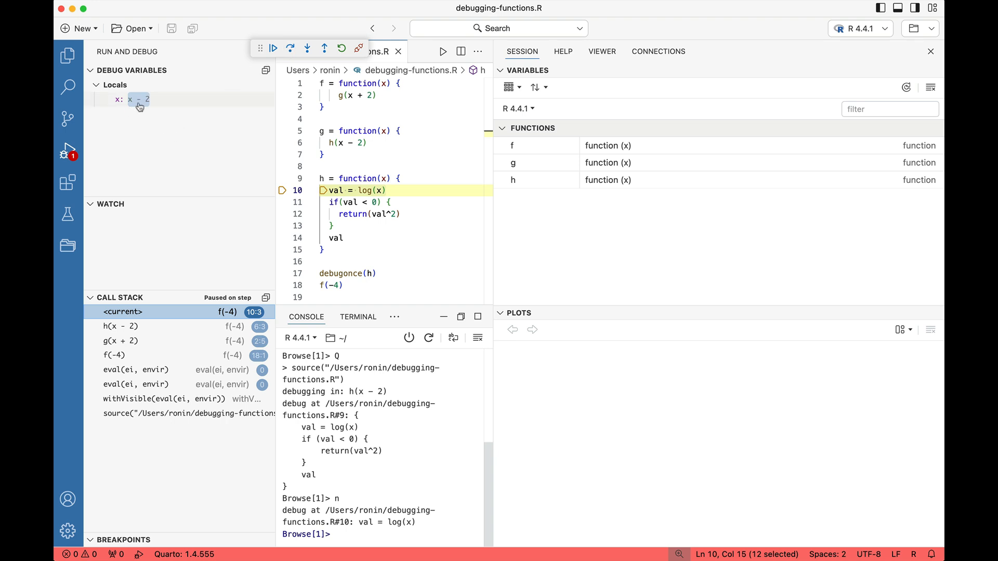
Step: Inspect the locals in h: copy x's value of -4 and examine val, which is NaN
right_click(137, 100)
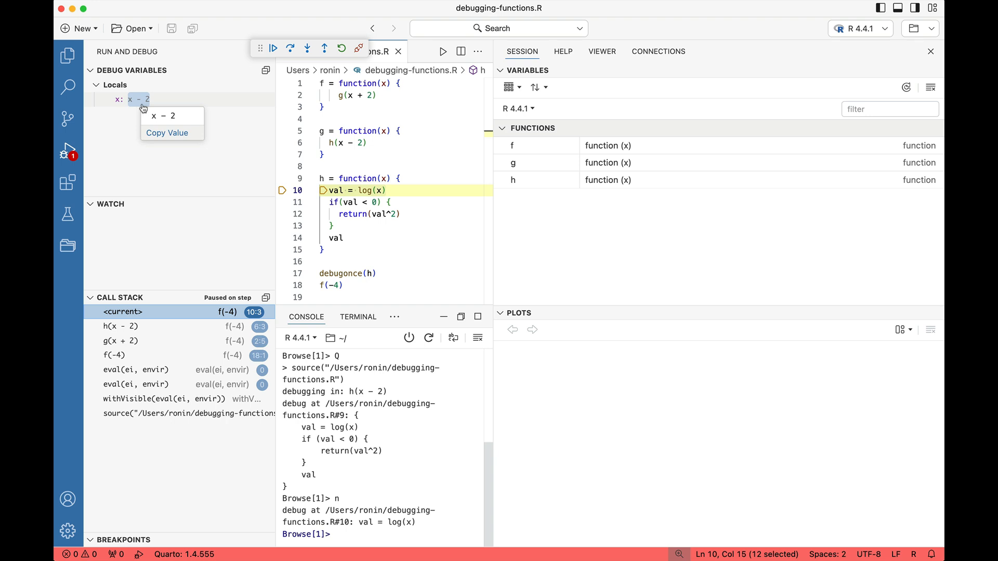
click(289, 48)
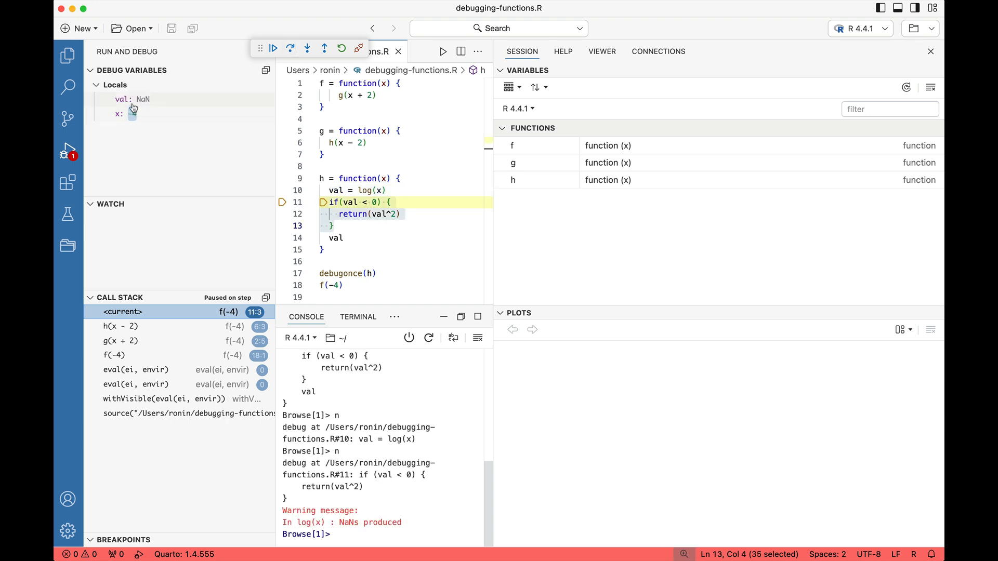
click(128, 114)
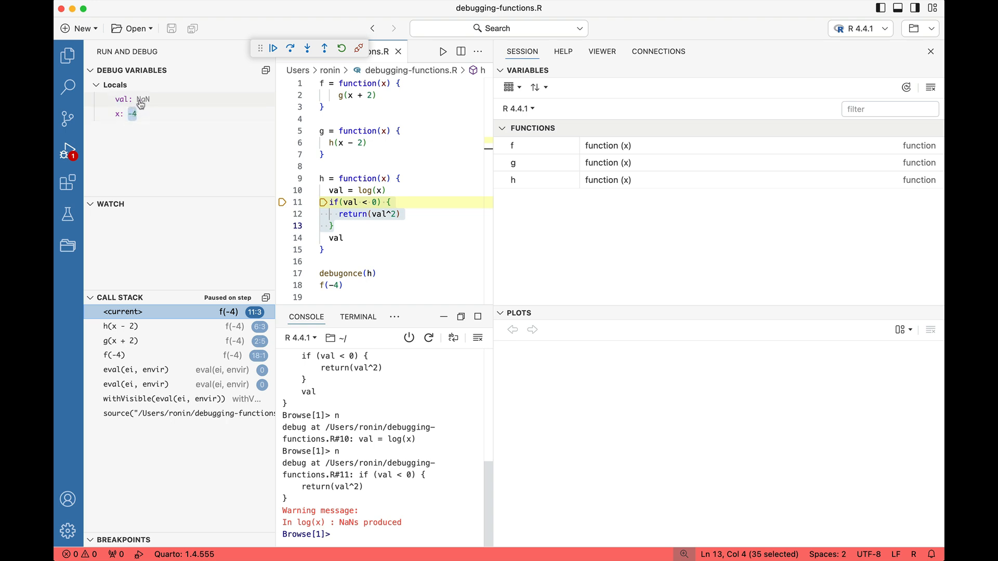
right_click(141, 100)
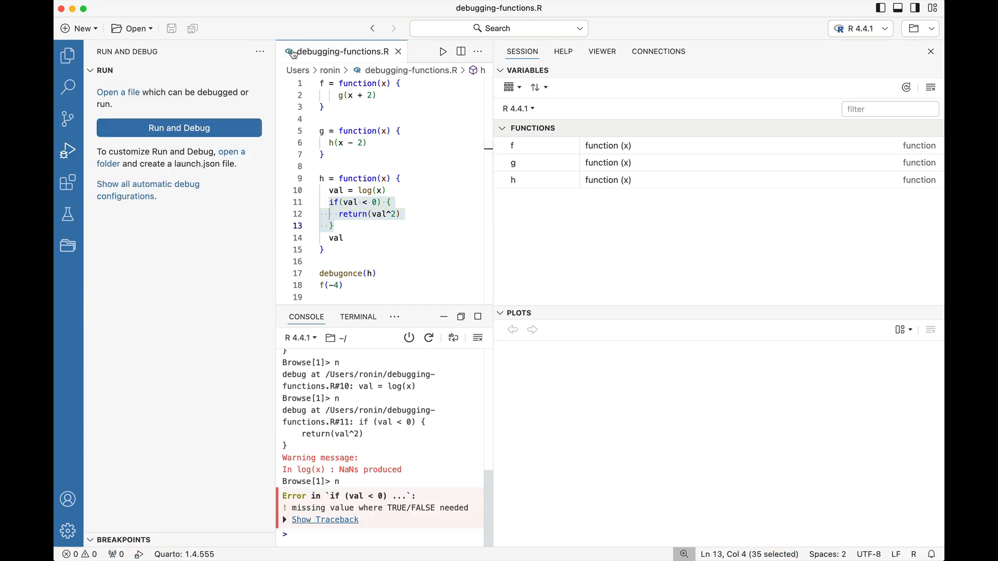
mouse_move(344, 523)
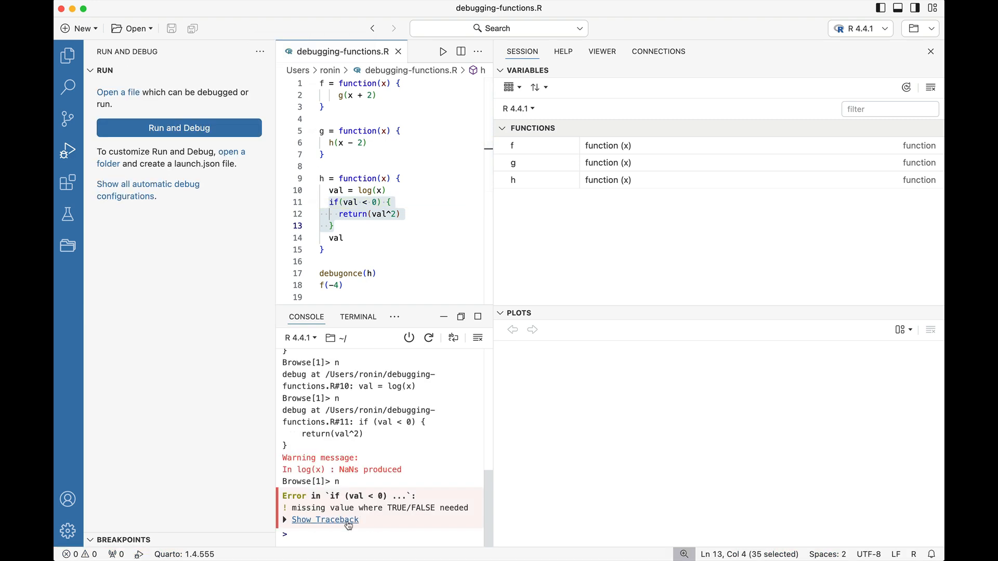